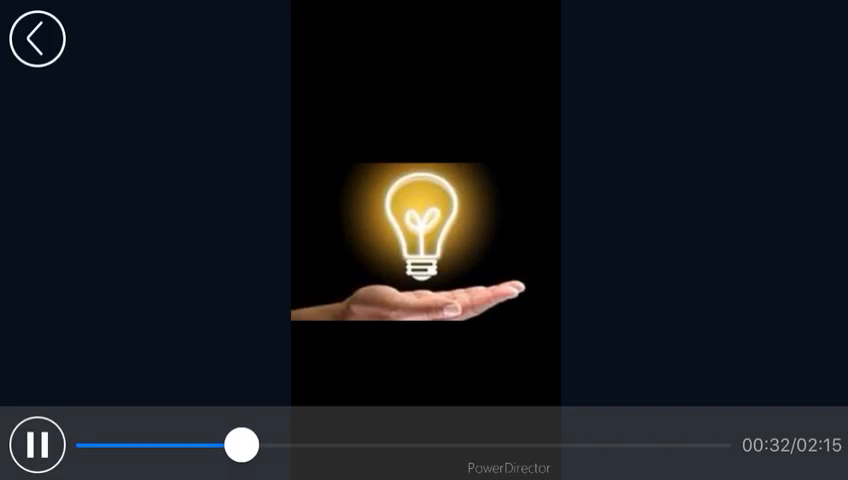
# Hide the playback bar so the glowing lightbulb video keeps playing full screen
pyautogui.click(424, 240)
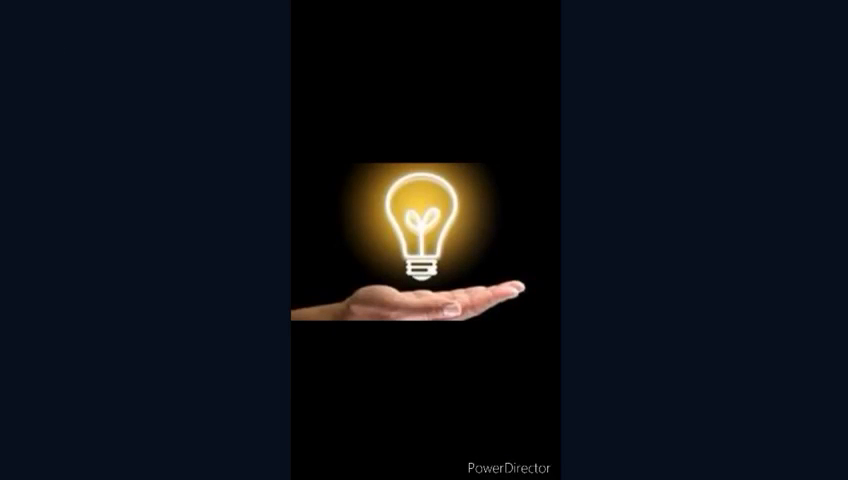